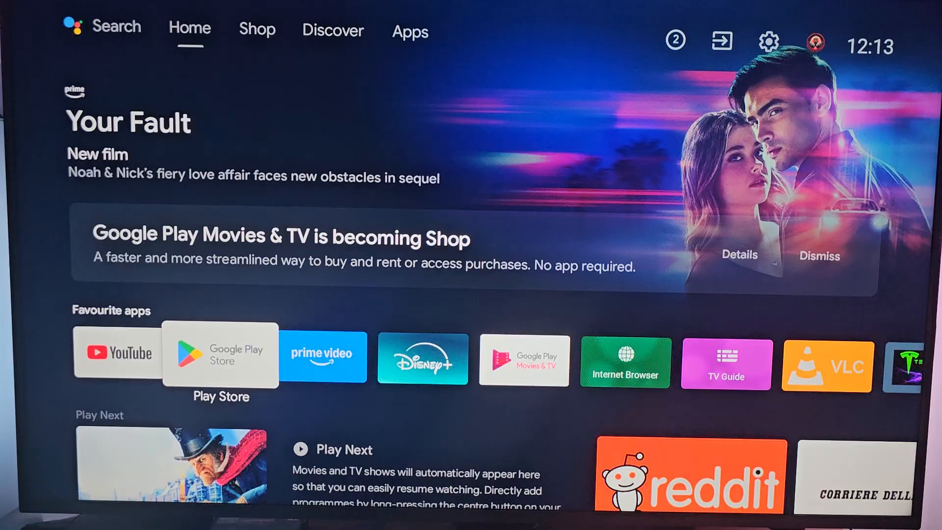
# Step: Launch the Play Store tile from the Favourite apps row
pyautogui.click(221, 356)
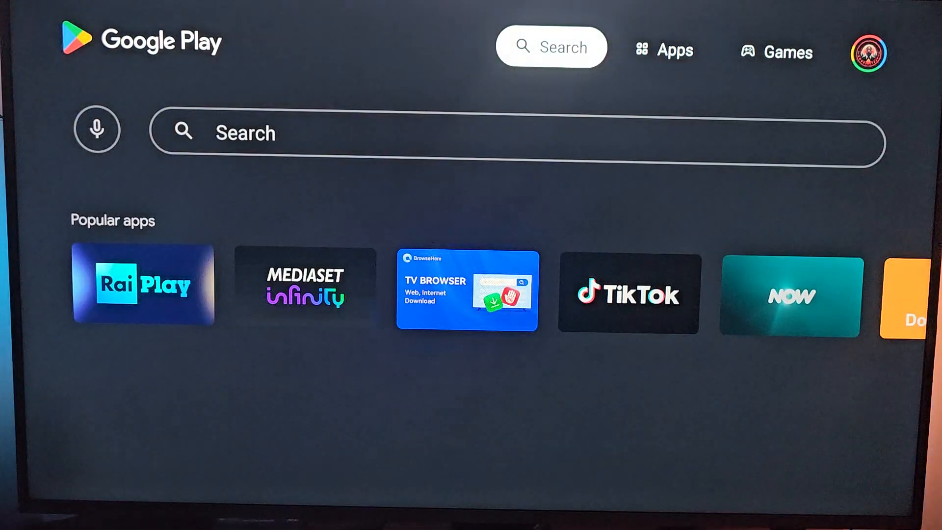
# Step: Search the Play Store for 'dstv' to find DStv Stream by MultiChoice
pyautogui.click(552, 47)
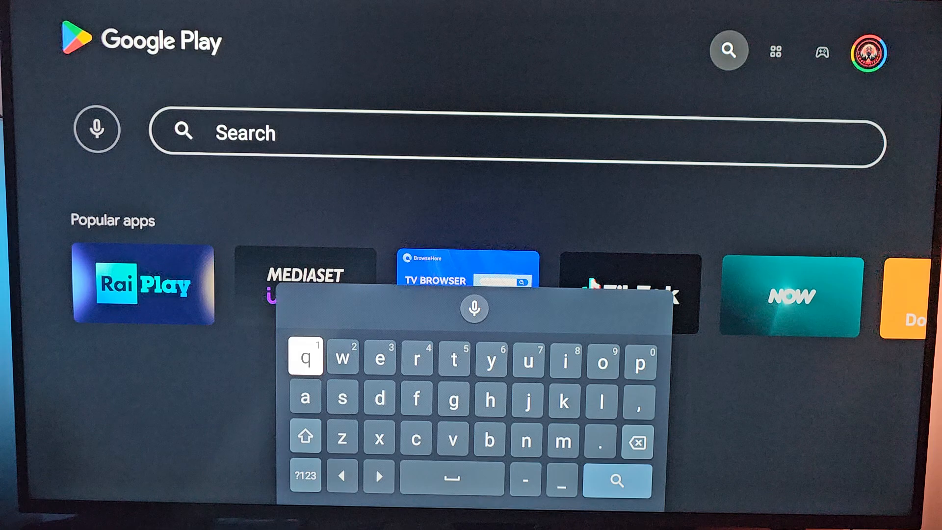
pyautogui.write('dstv')
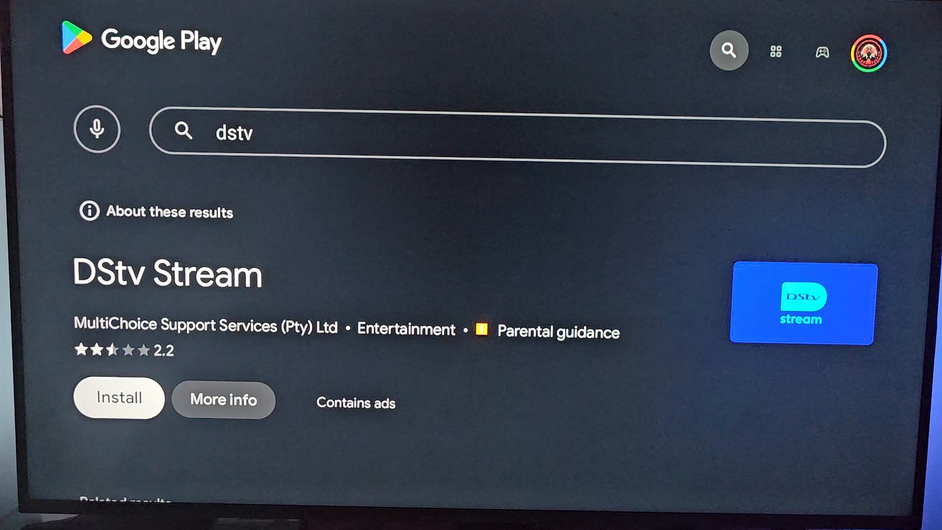
pyautogui.click(117, 398)
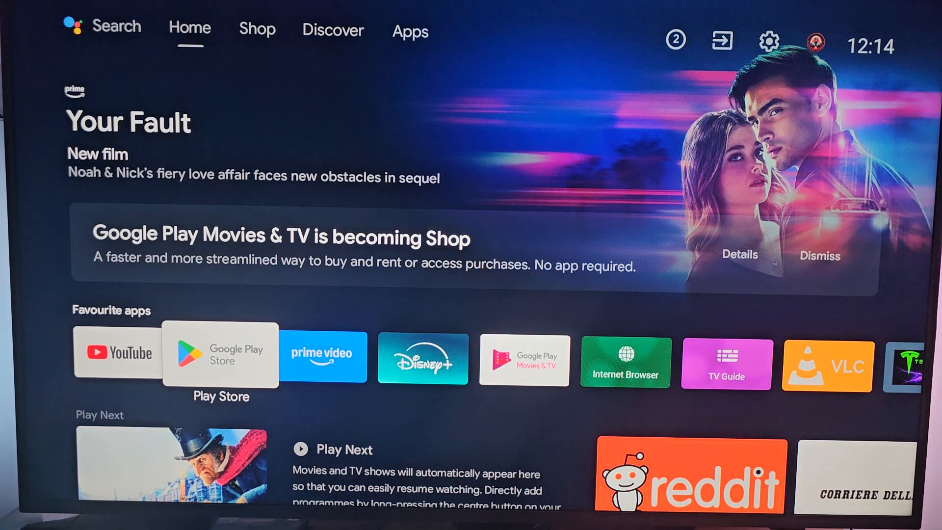
# Step: Scroll to the end of Favourite apps and select the '+' add-app tile
pyautogui.hscroll(3)
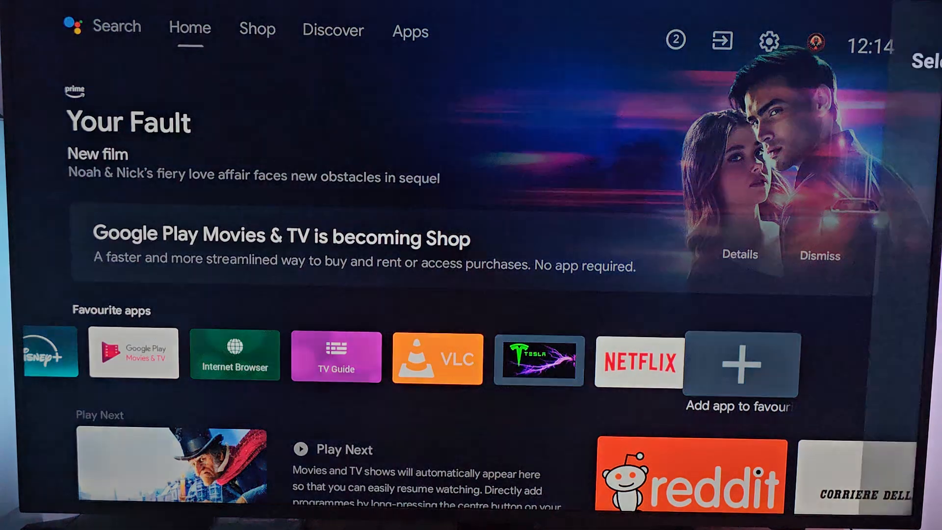
pyautogui.click(738, 370)
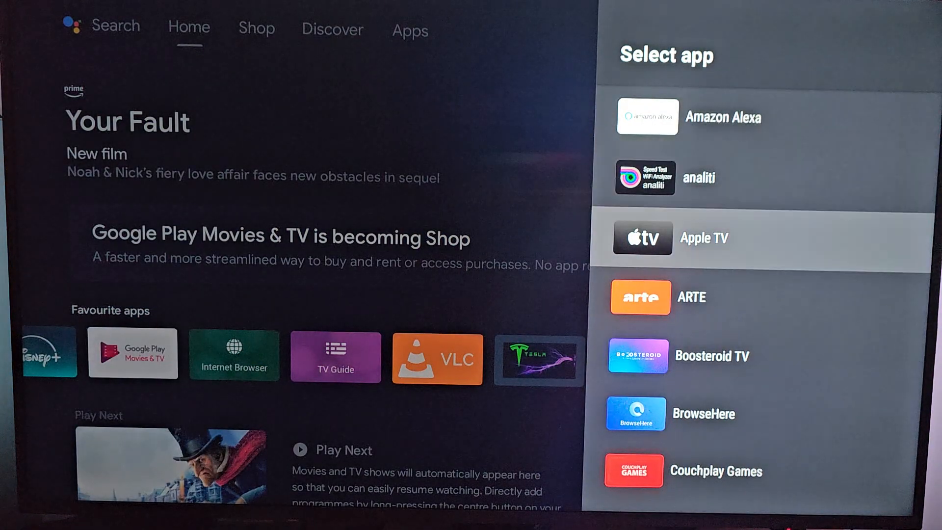
# Step: Pick DStv Stream from the Select app list to add it to favourites
pyautogui.scroll(-3)
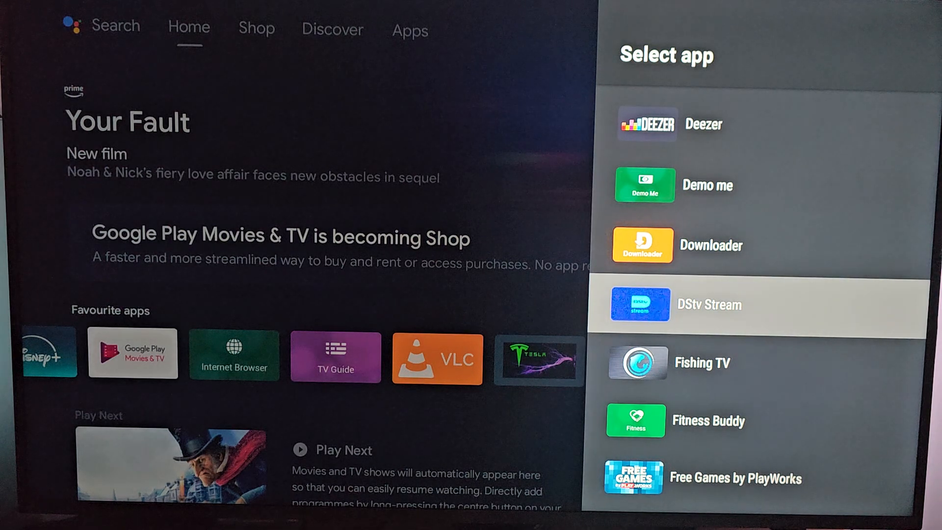
pyautogui.click(709, 305)
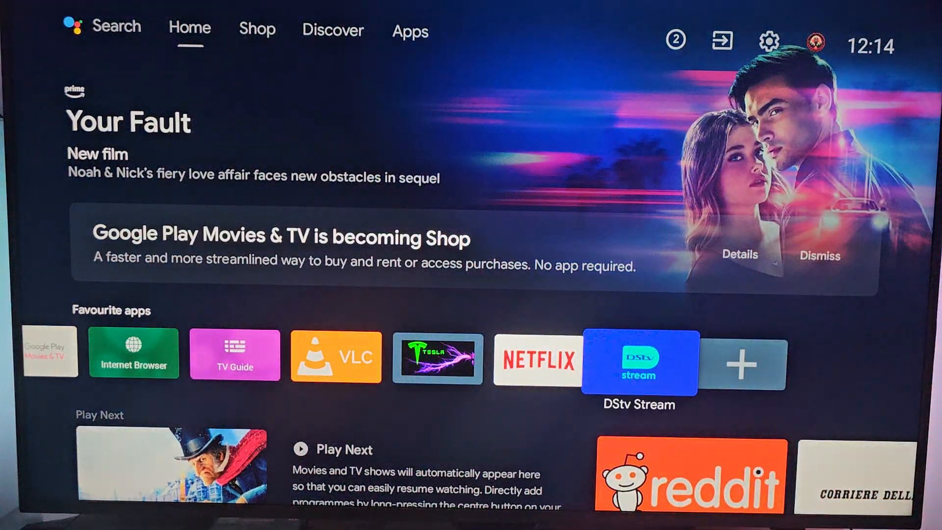